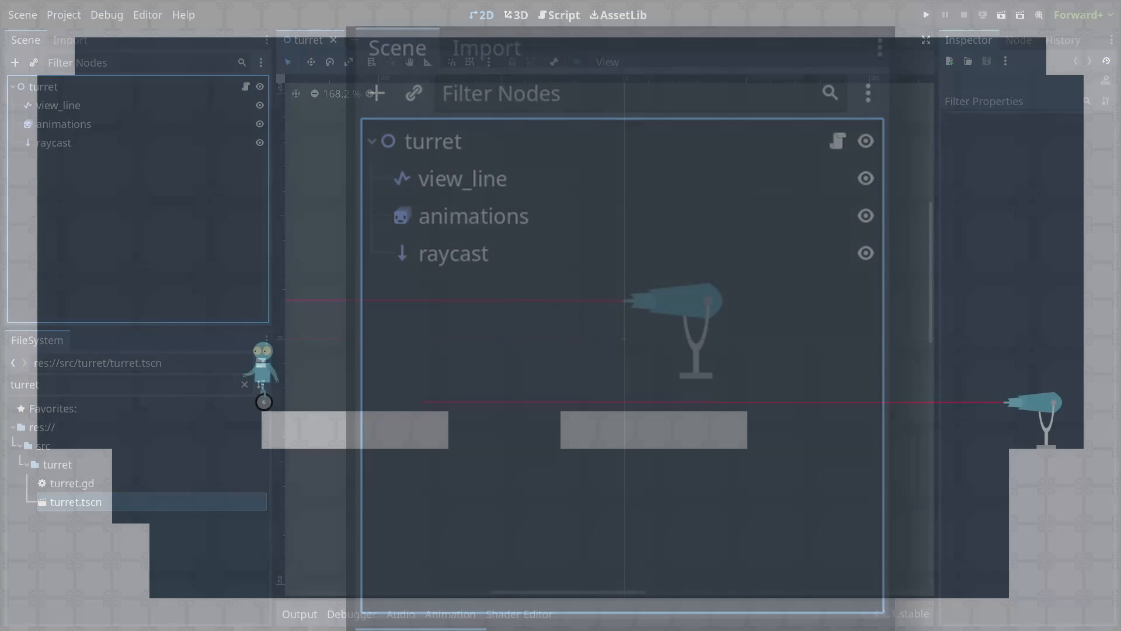
Read through turret.gd's TurretState enum, exports and change_state function.
click(924, 14)
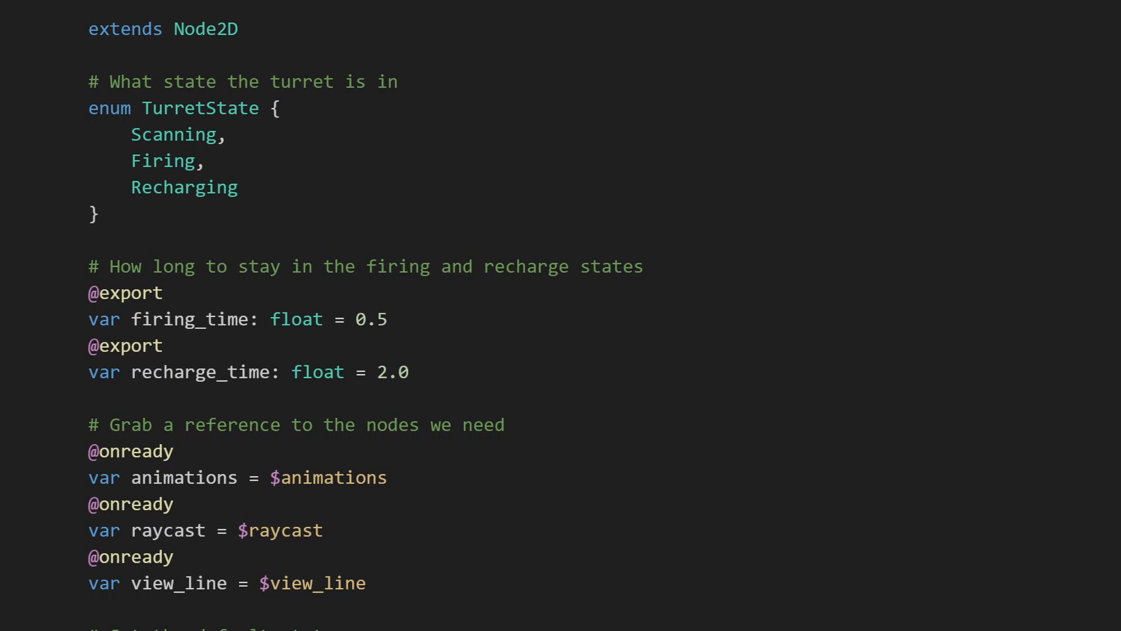
scroll(down, 3)
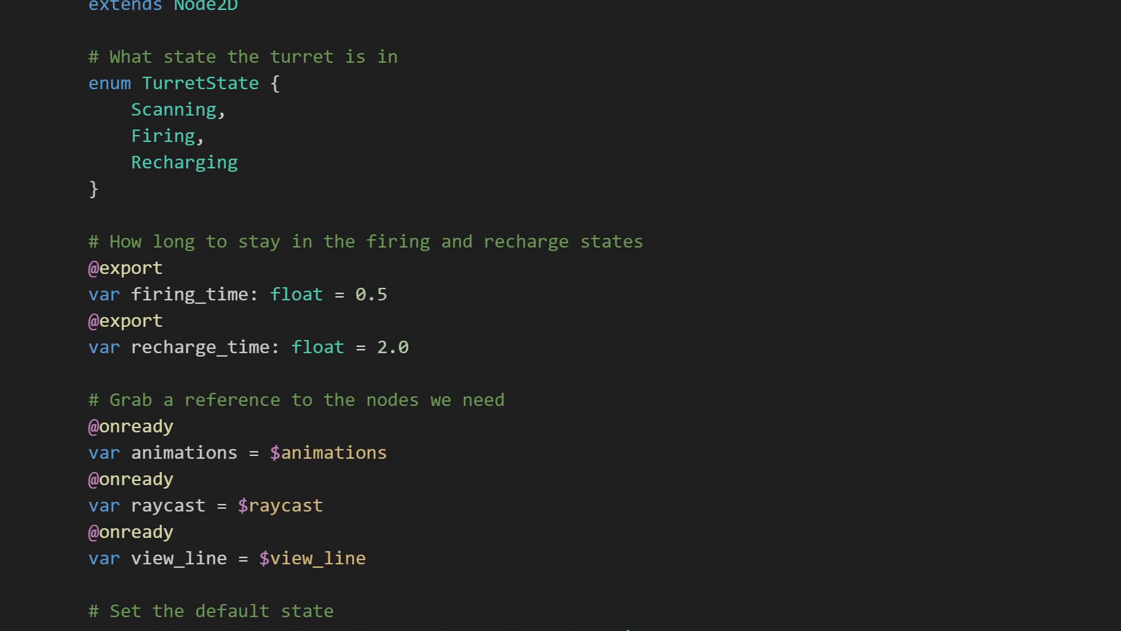
scroll(down, 3)
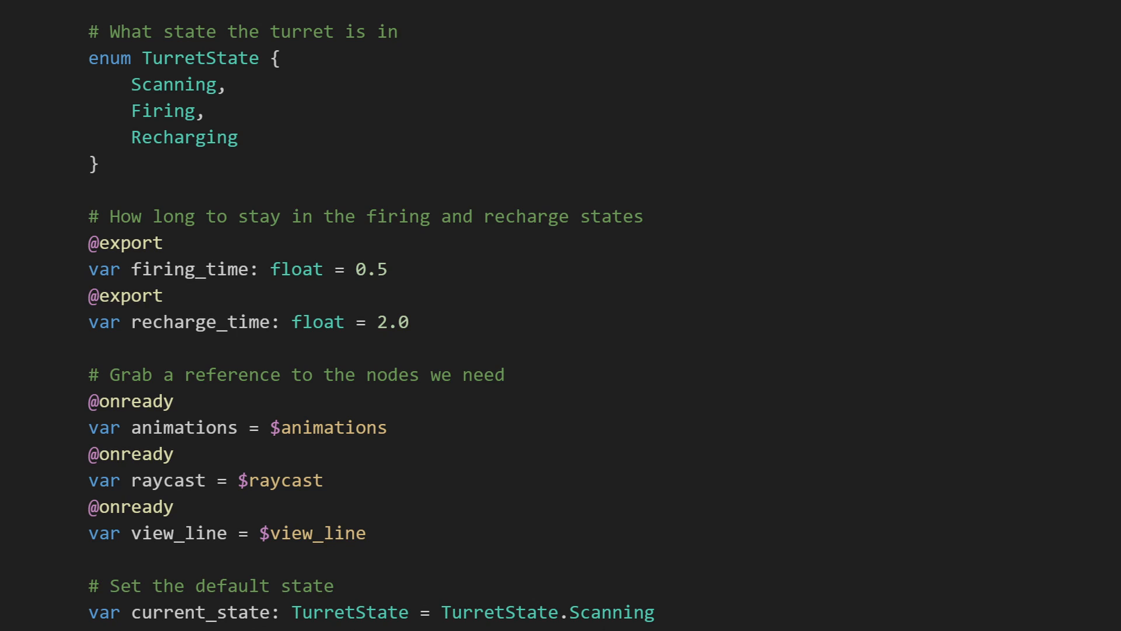
scroll(down, 3)
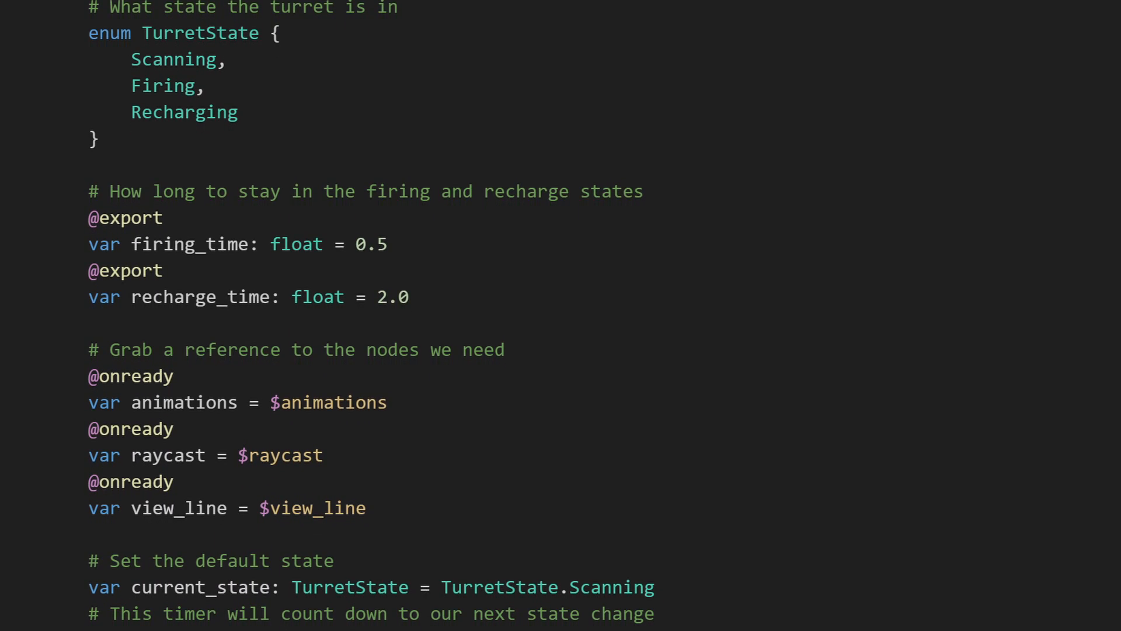
scroll(down, 3)
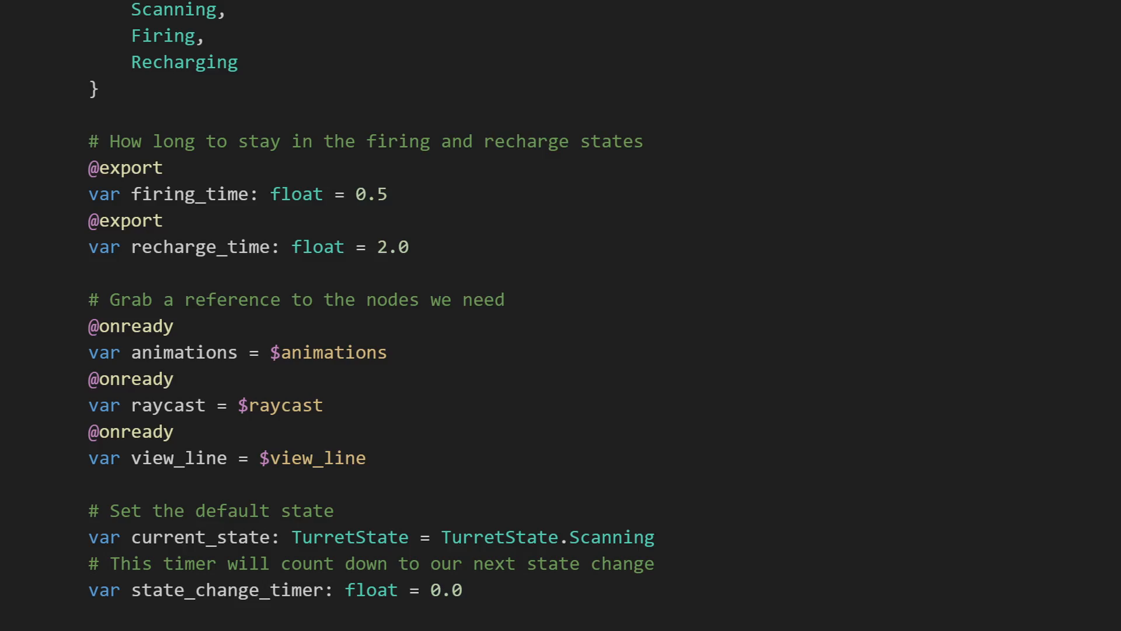
scroll(down, 3)
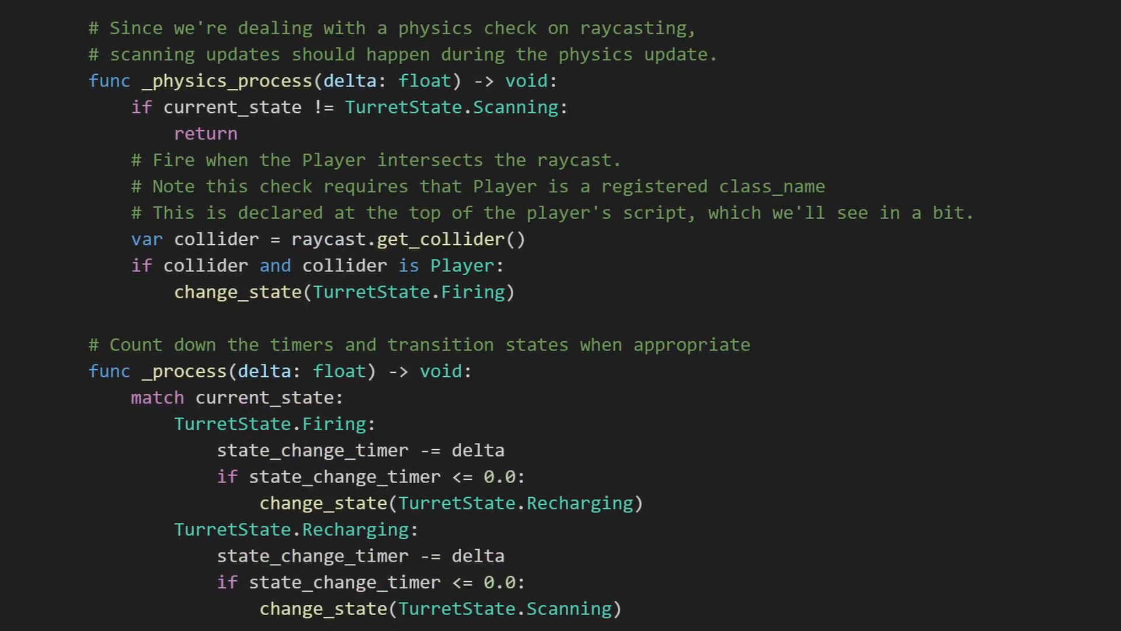
scroll(up, 3)
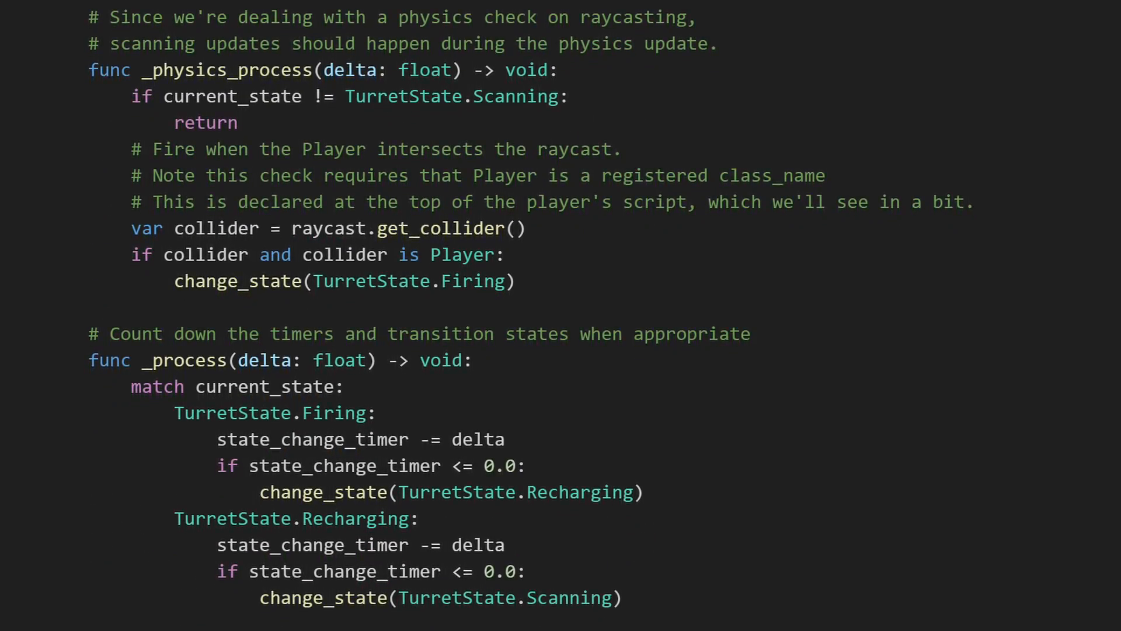
scroll(up, 3)
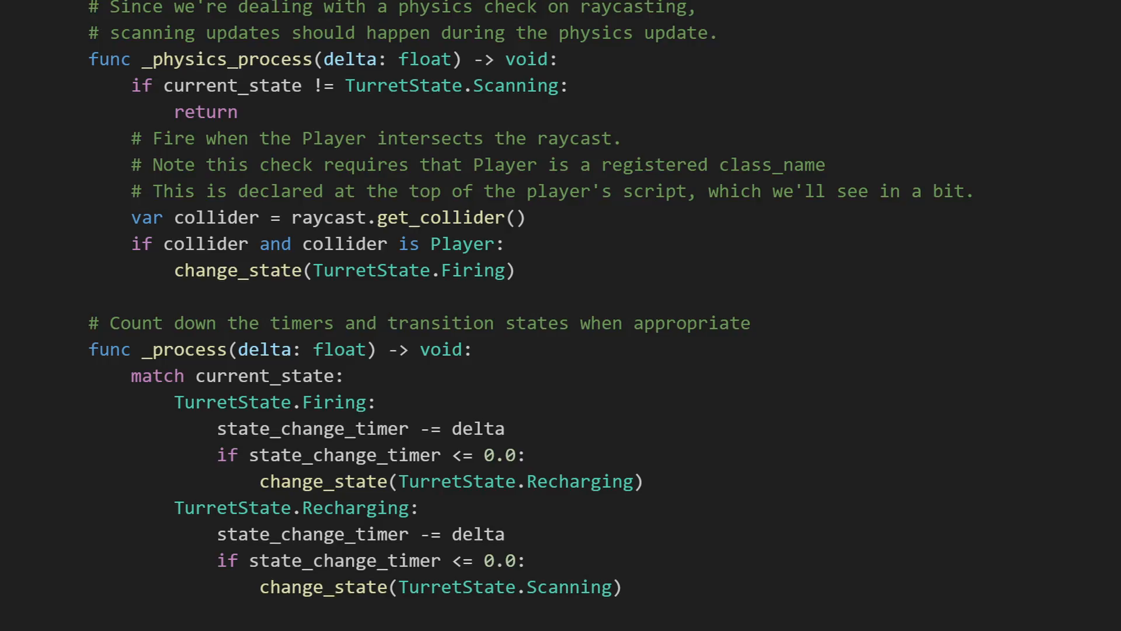
scroll(up, 3)
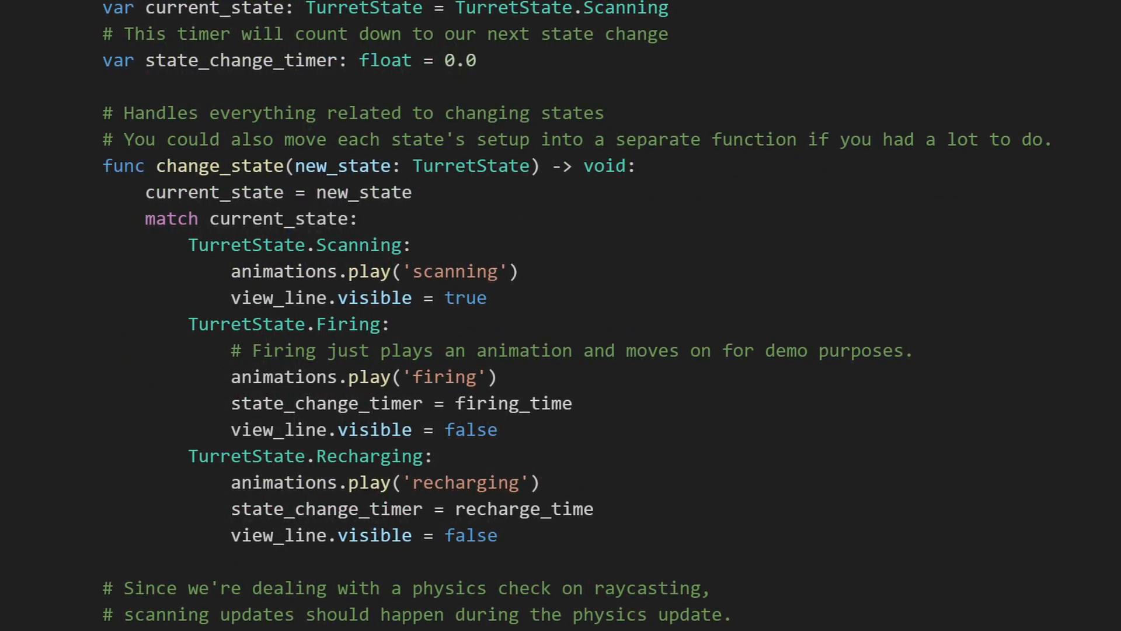
scroll(down, 3)
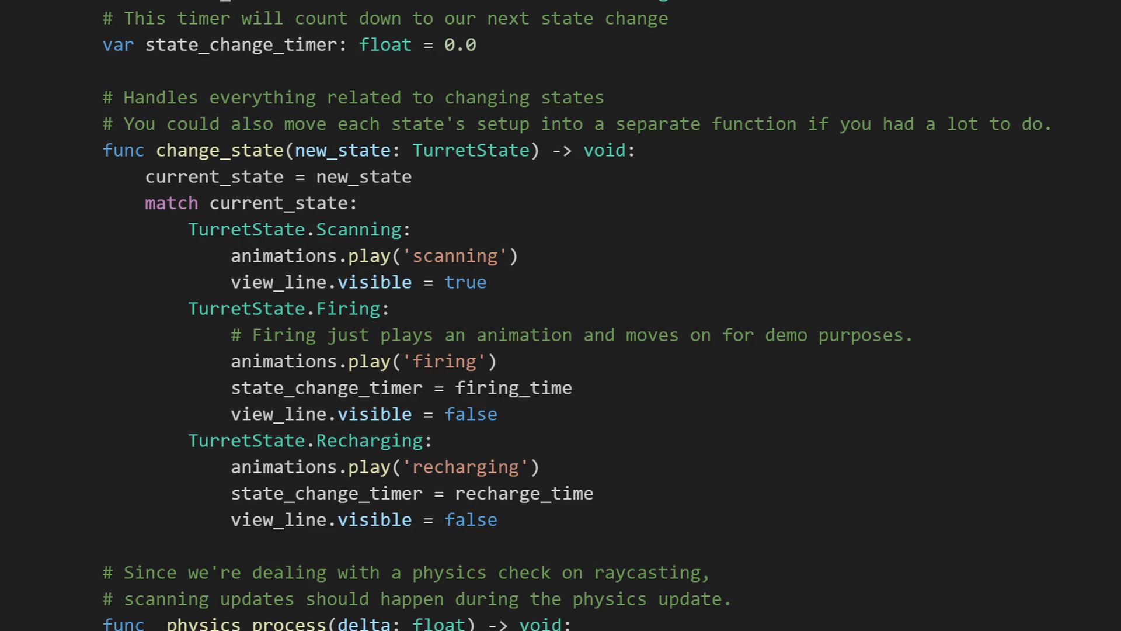
scroll(up, 3)
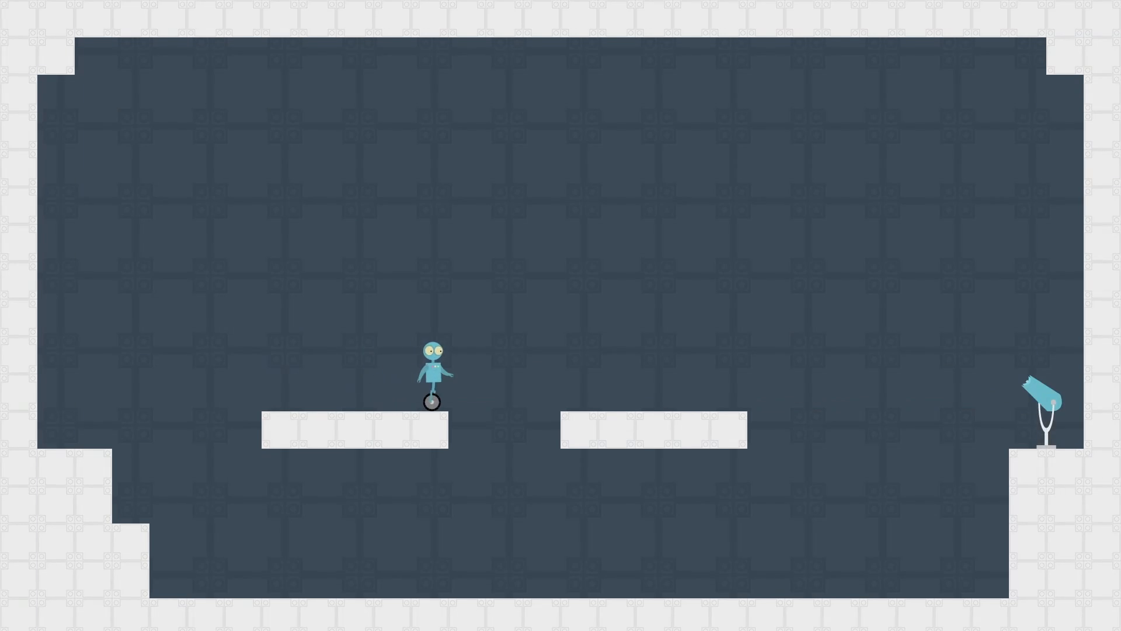
Switch to player.tscn, showing state_machine with idle, jump and fall children.
key(Left)
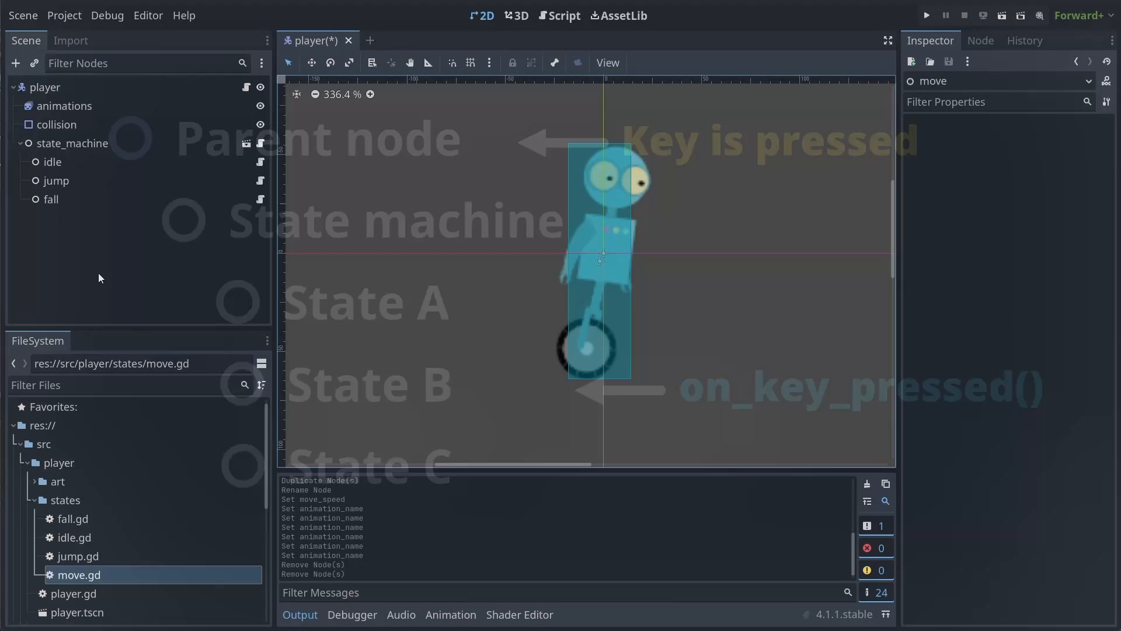
Add a move Node under state_machine, assign its fall, idle and jump states, then run.
click(16, 63)
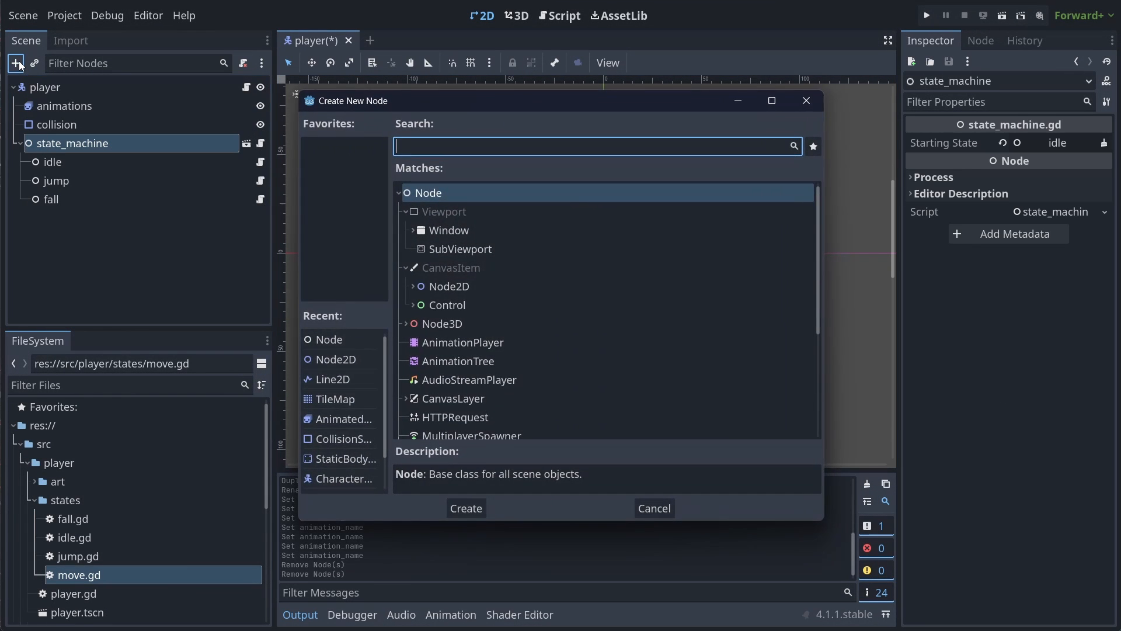
click(464, 508)
text(move)
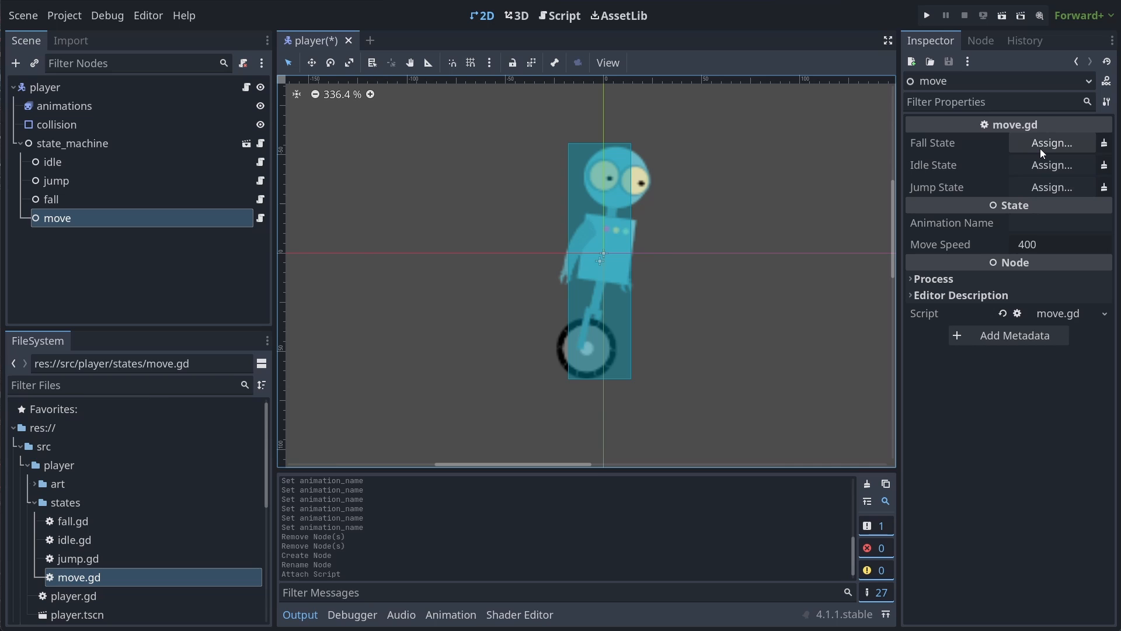
click(1051, 142)
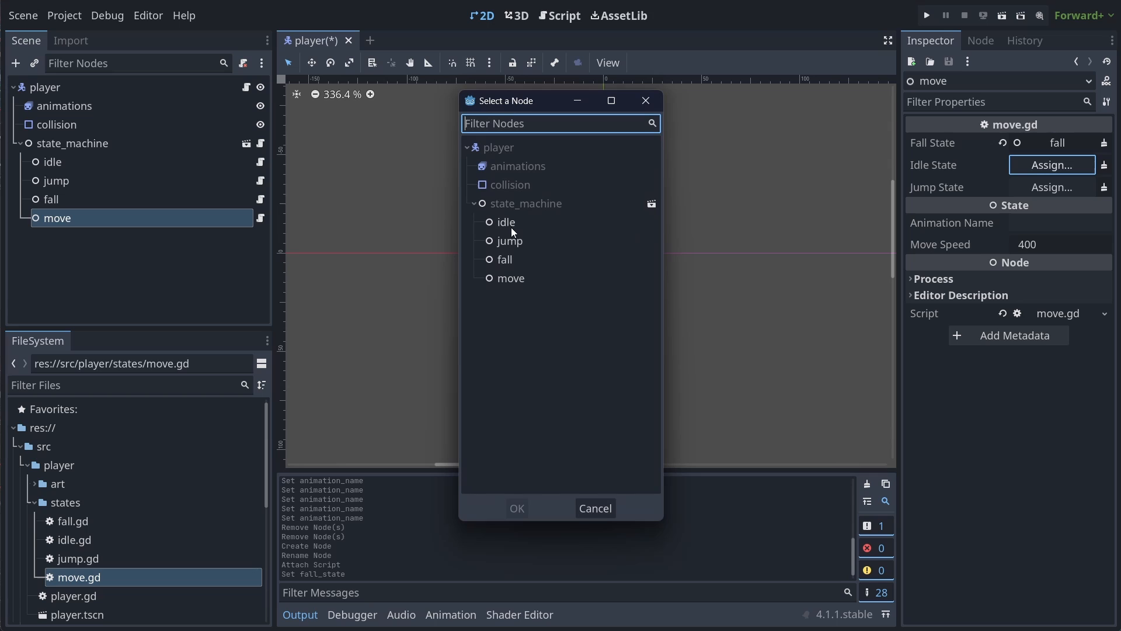
click(517, 507)
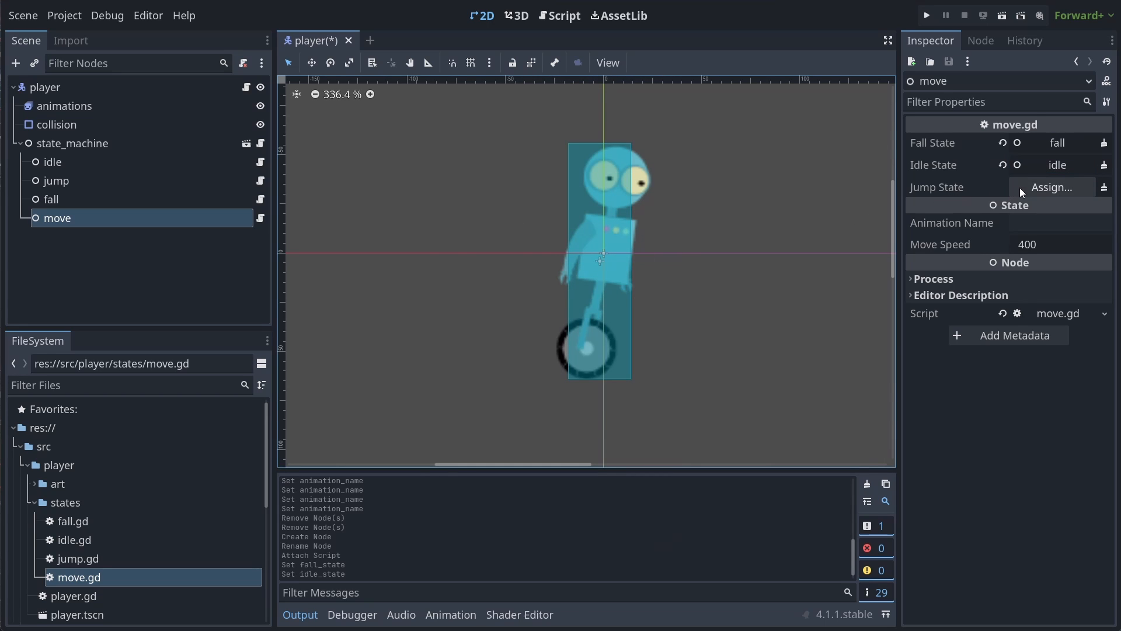
click(1051, 187)
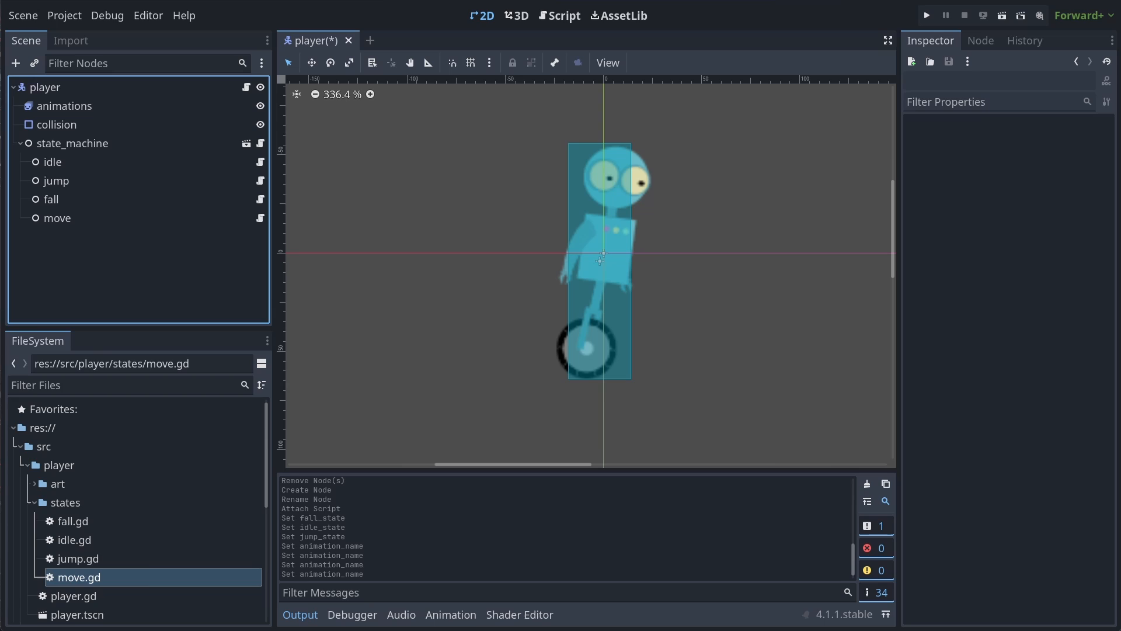
click(925, 14)
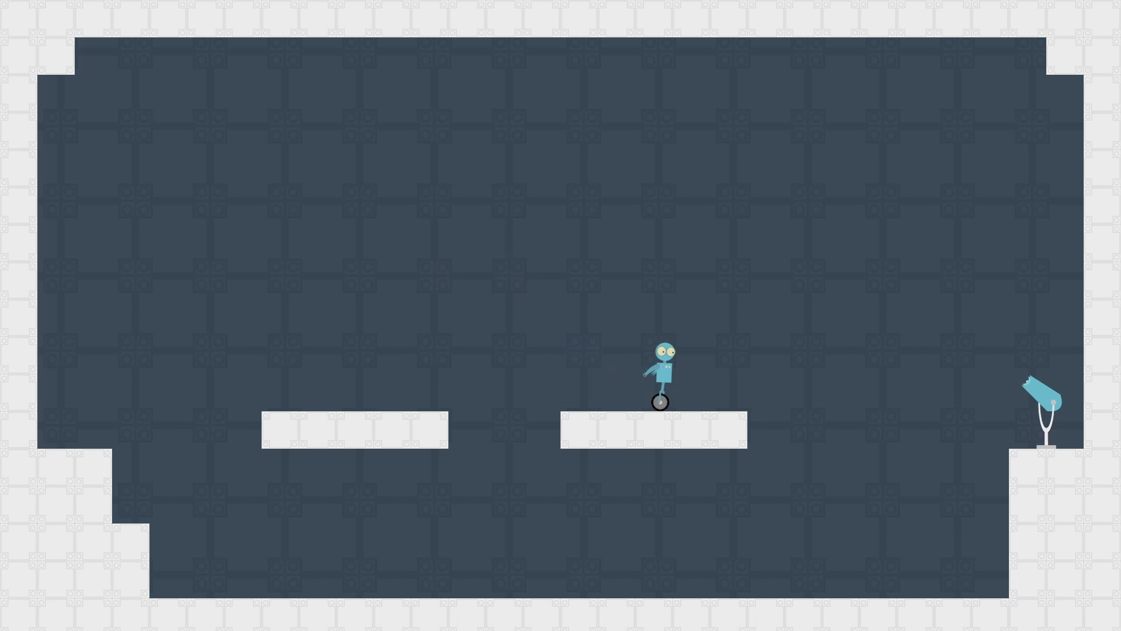
key(Left)
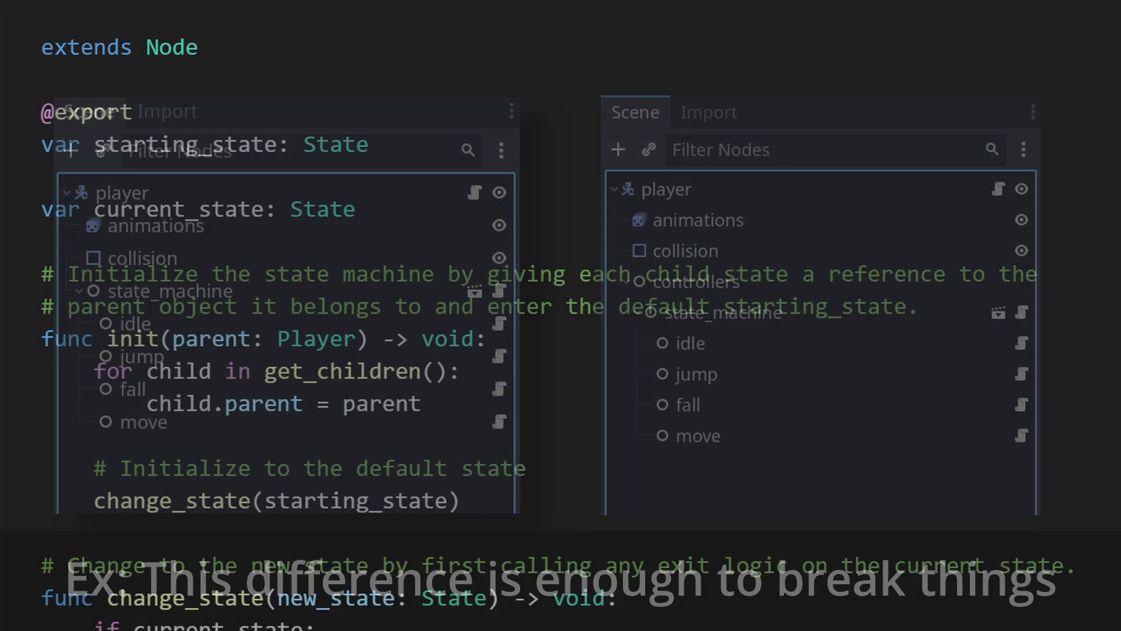
Scroll past the state machine's pass-through functions toward state.gd's animation_name and move_speed exports.
scroll(down, 3)
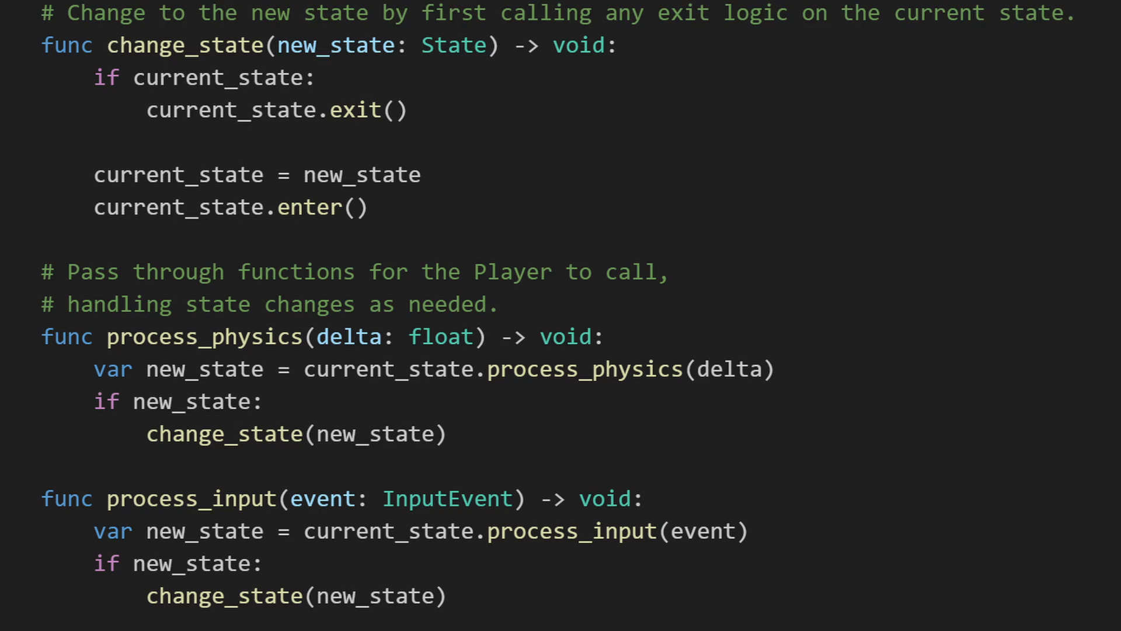
scroll(down, 3)
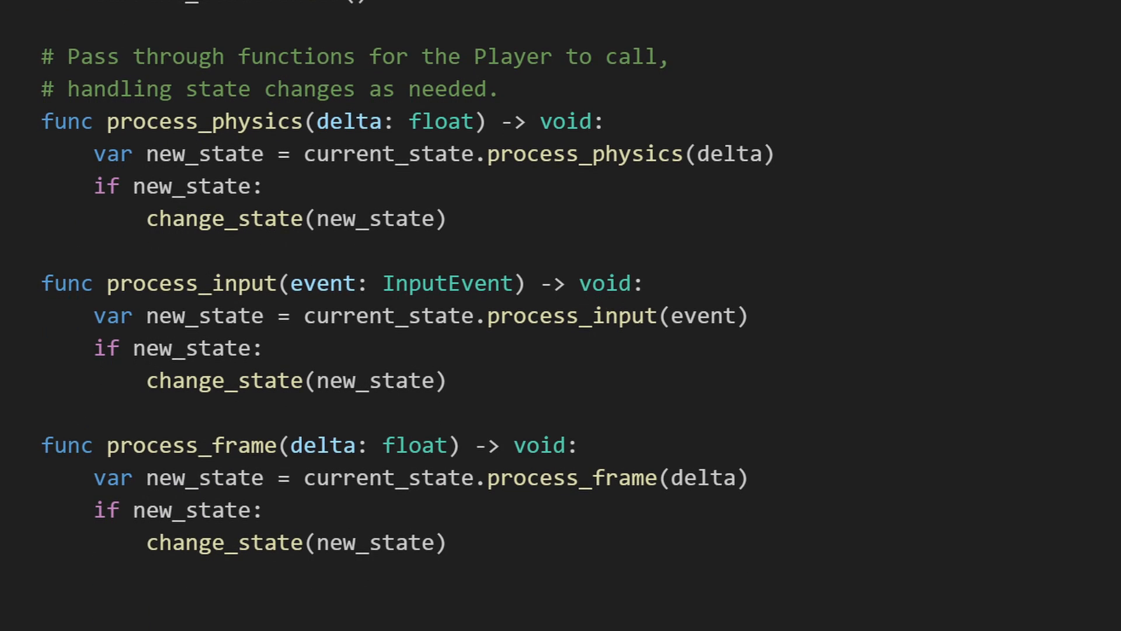
scroll(up, 3)
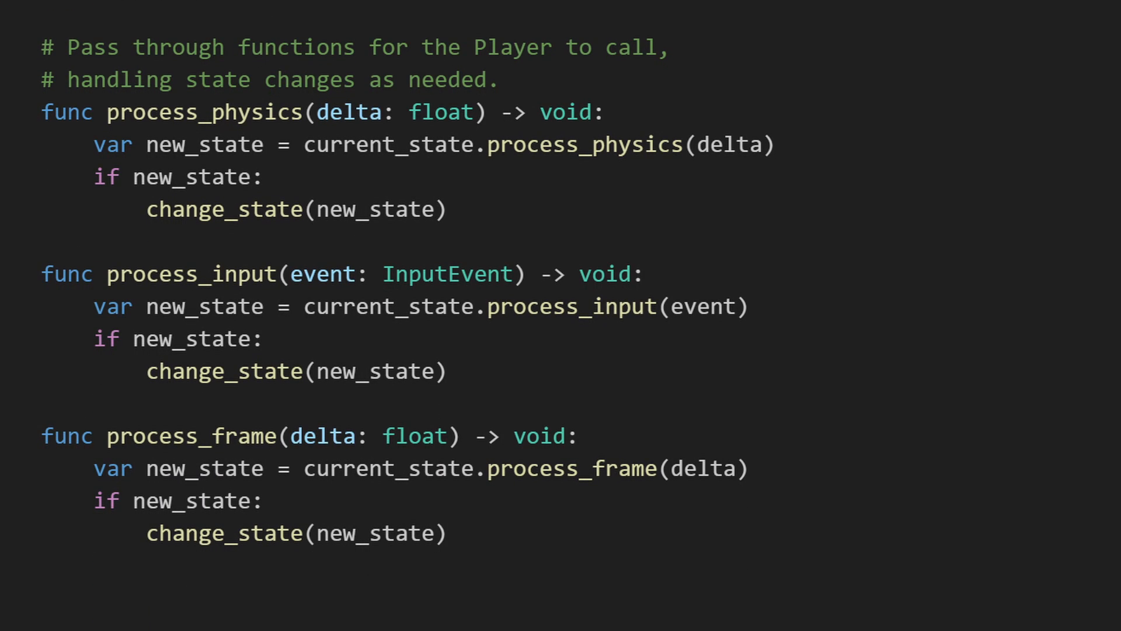
scroll(up, 3)
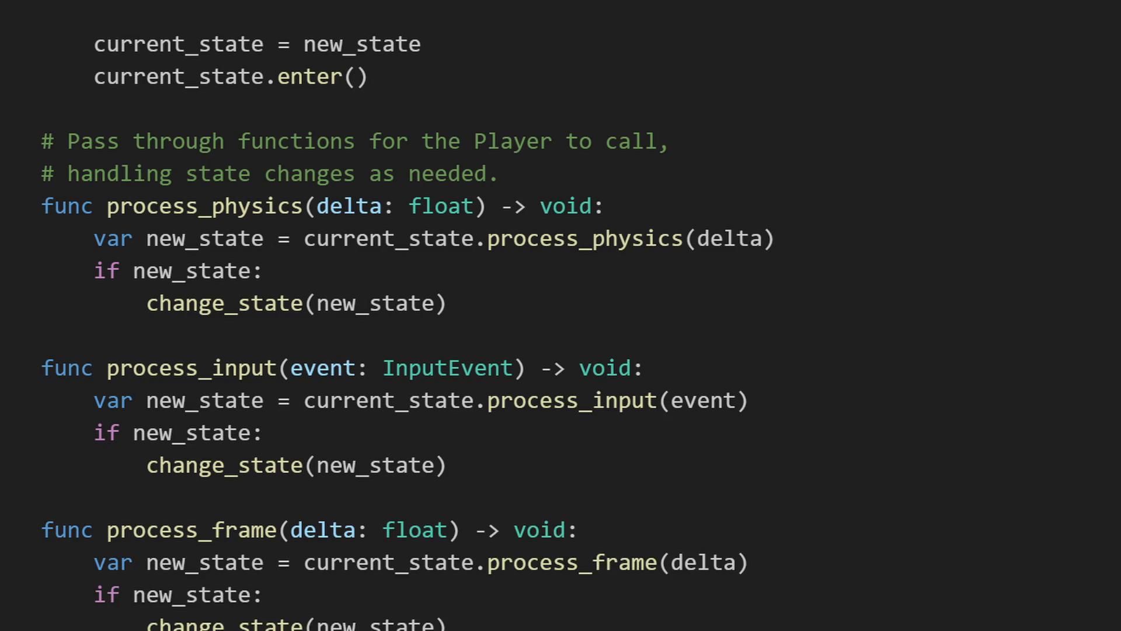
scroll(up, 3)
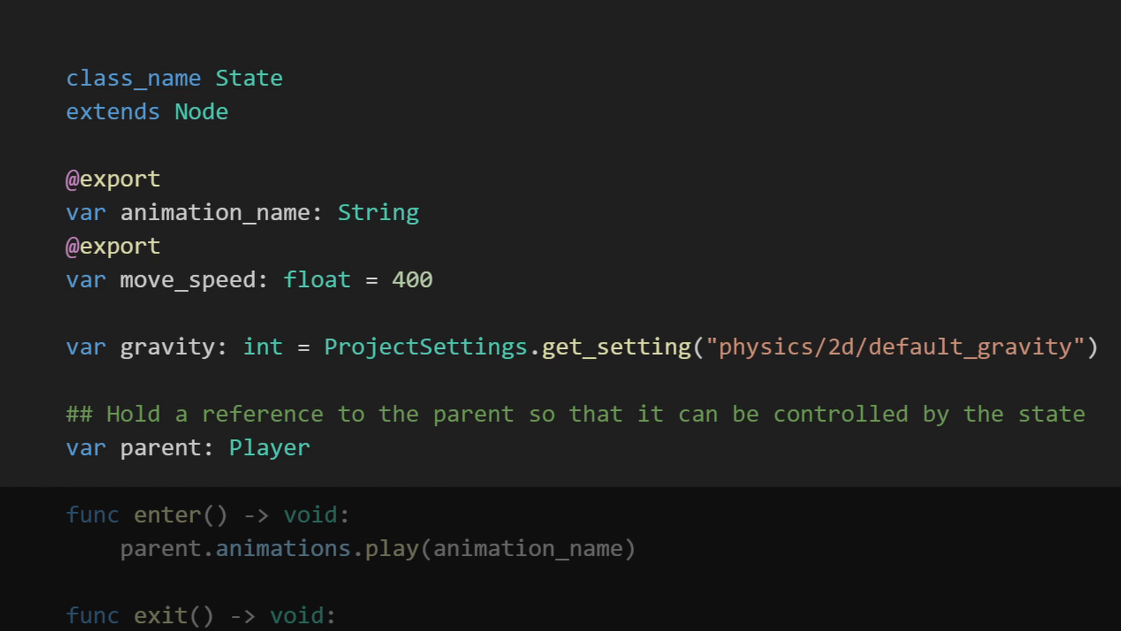
Scroll through the State class's enter, exit and process functions.
scroll(down, 3)
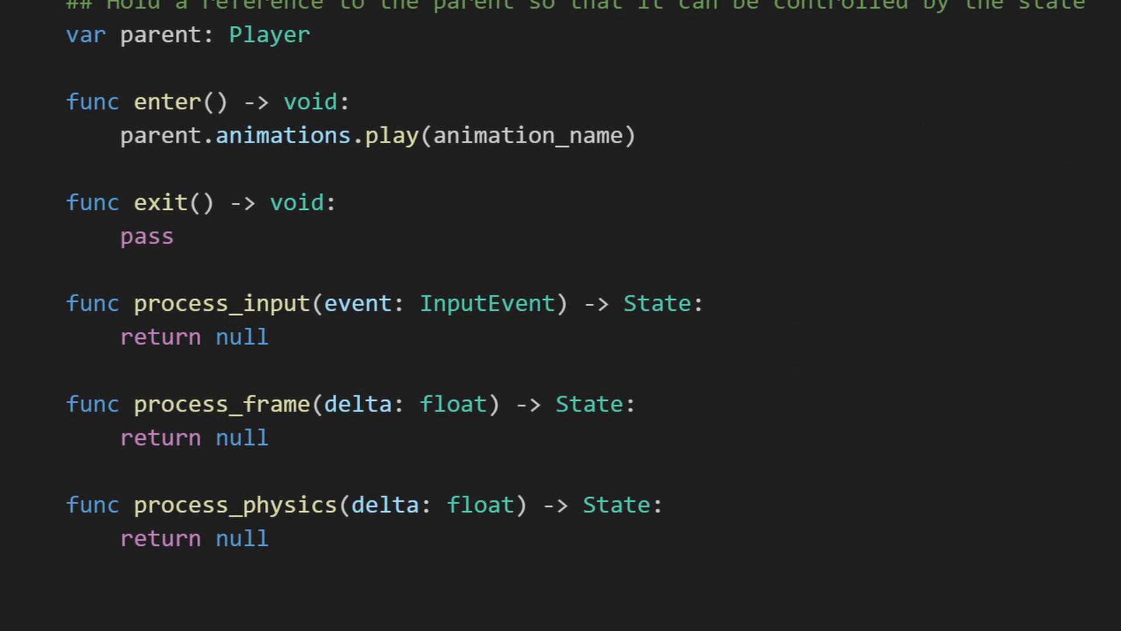
scroll(up, 3)
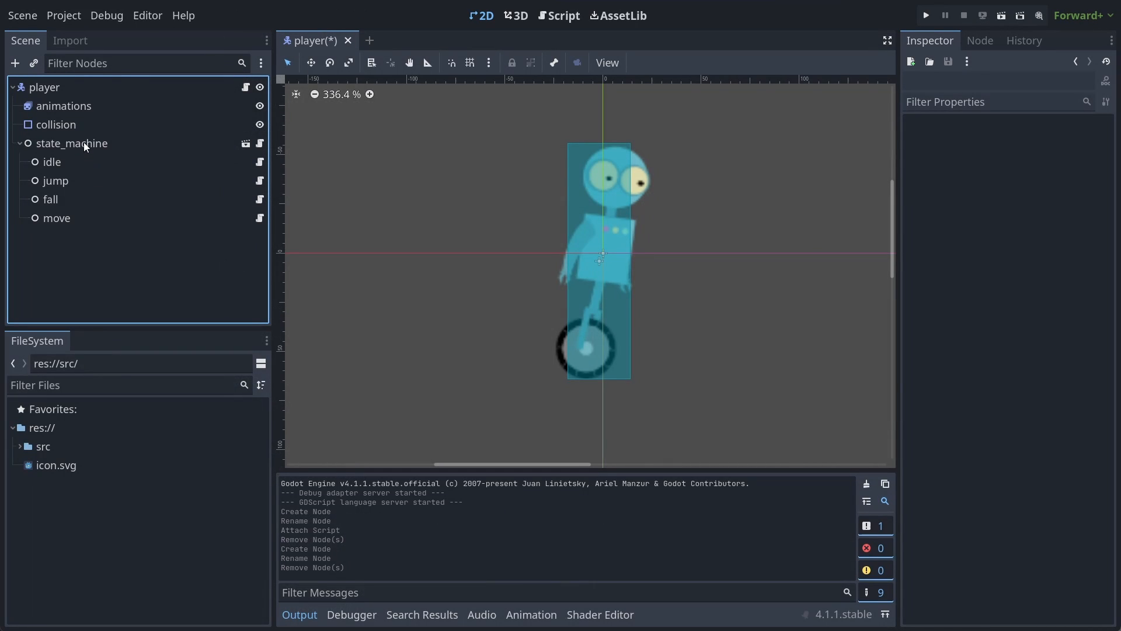
Add a Node named new_state under state_machine with a new script inheriting State.
click(14, 63)
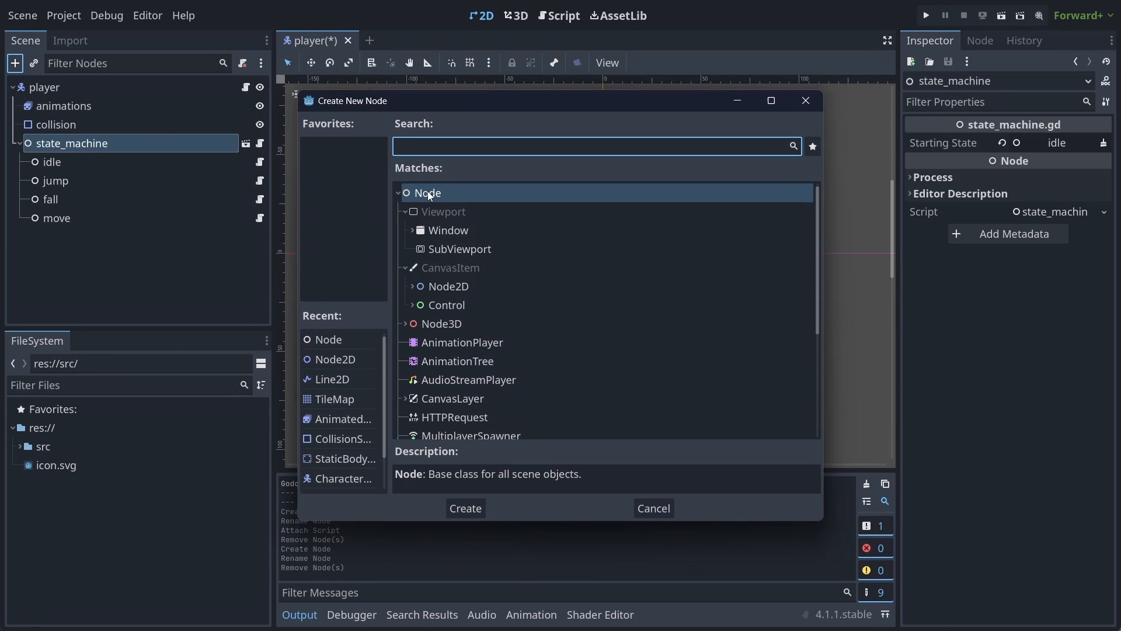
click(464, 507)
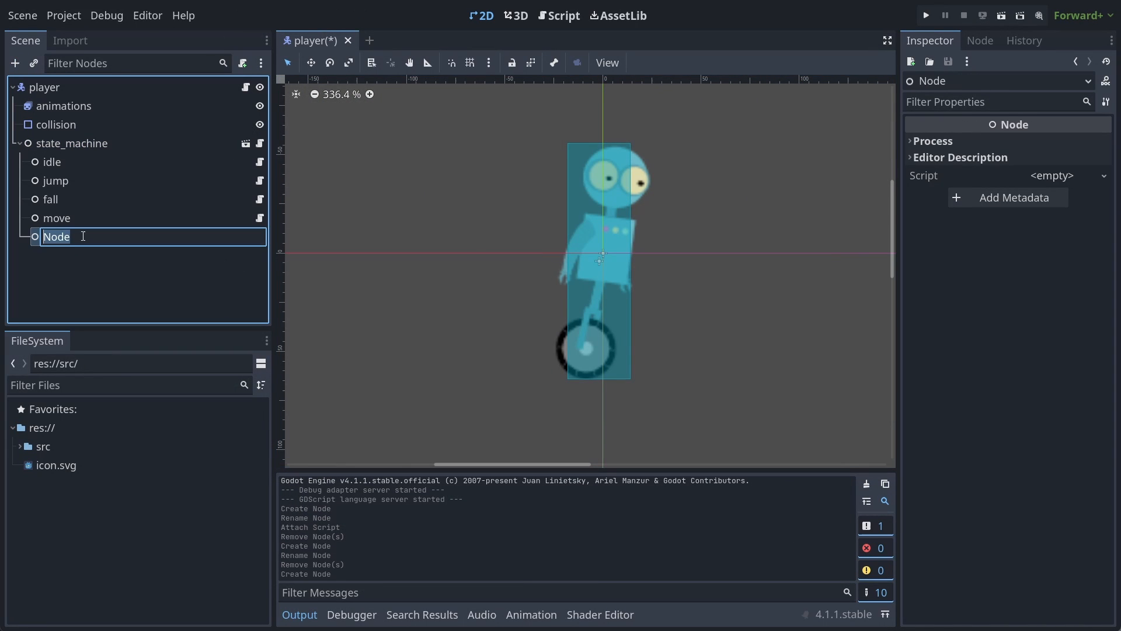
text(new_state)
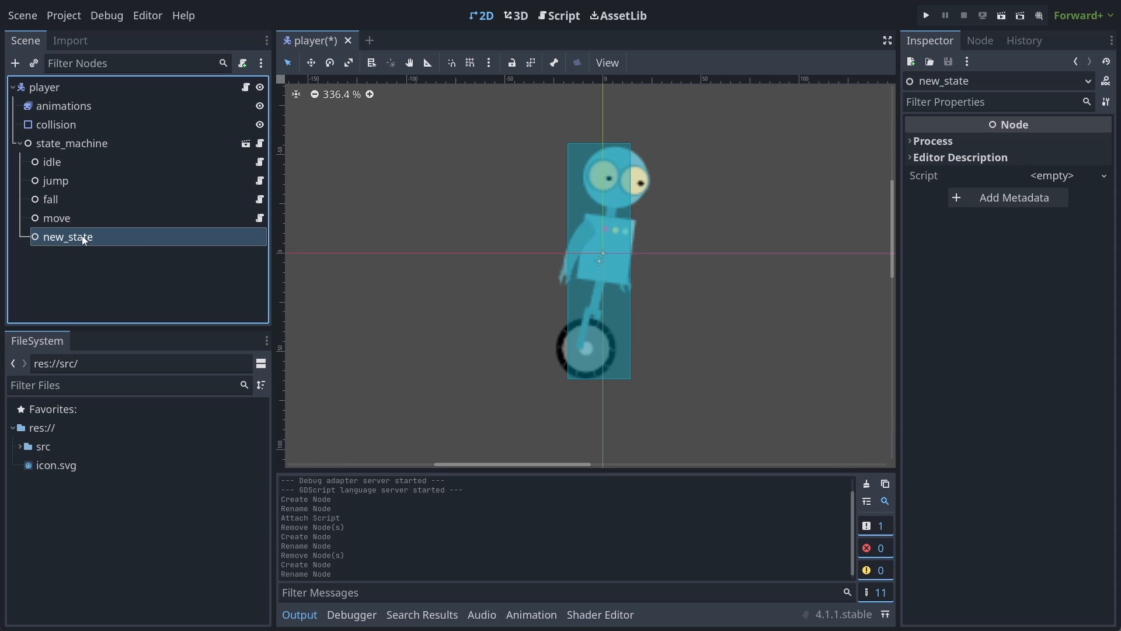
click(242, 63)
text(S)
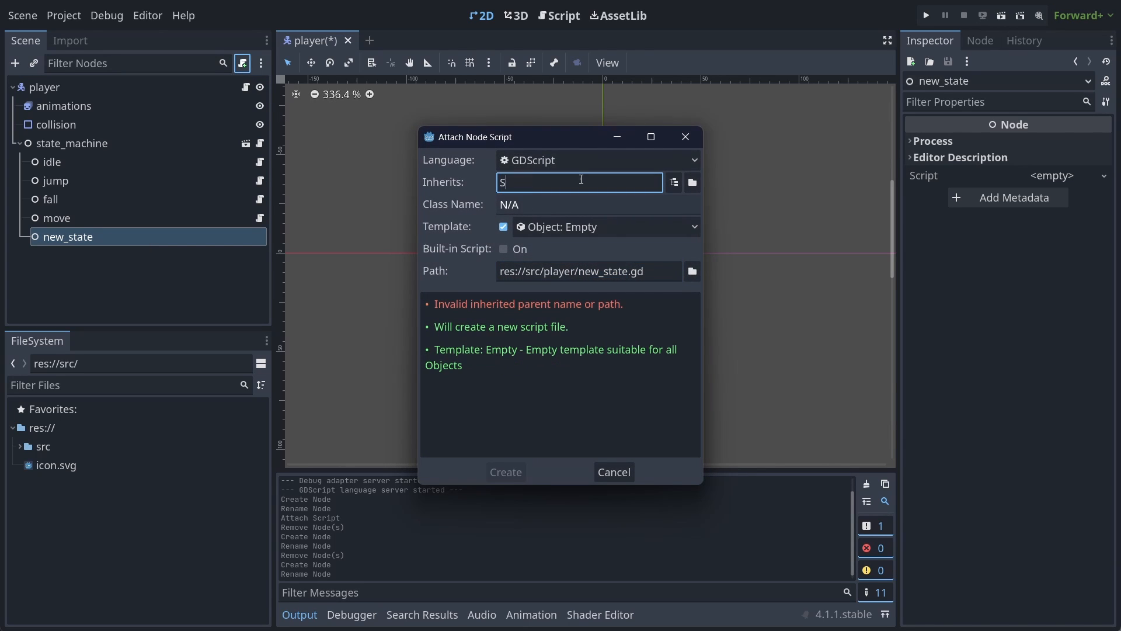
text(tate)
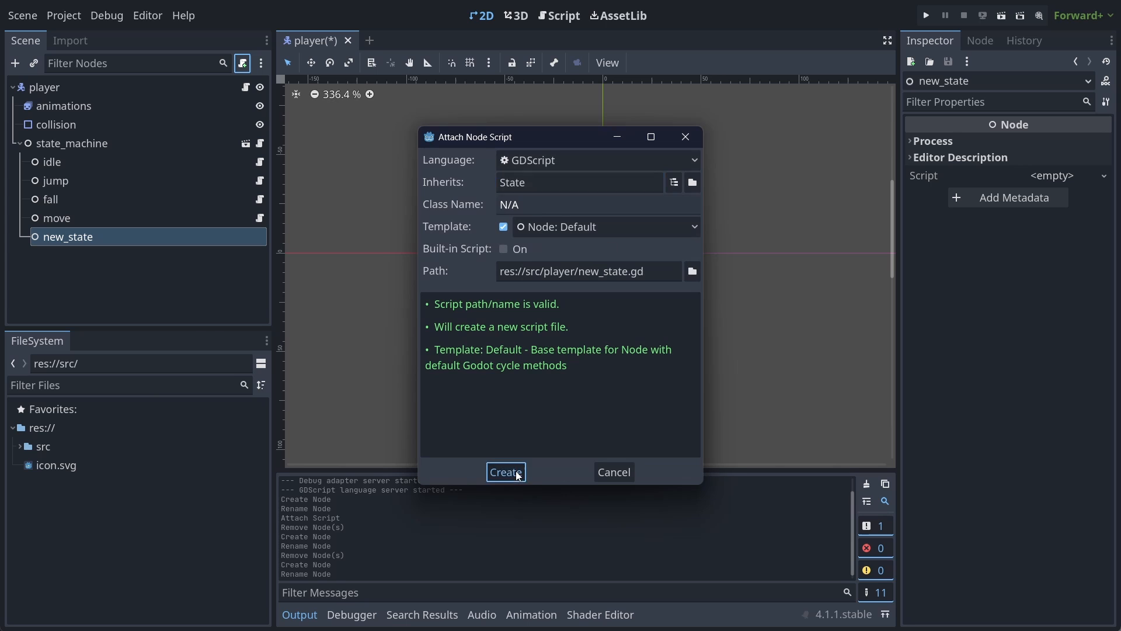
click(506, 472)
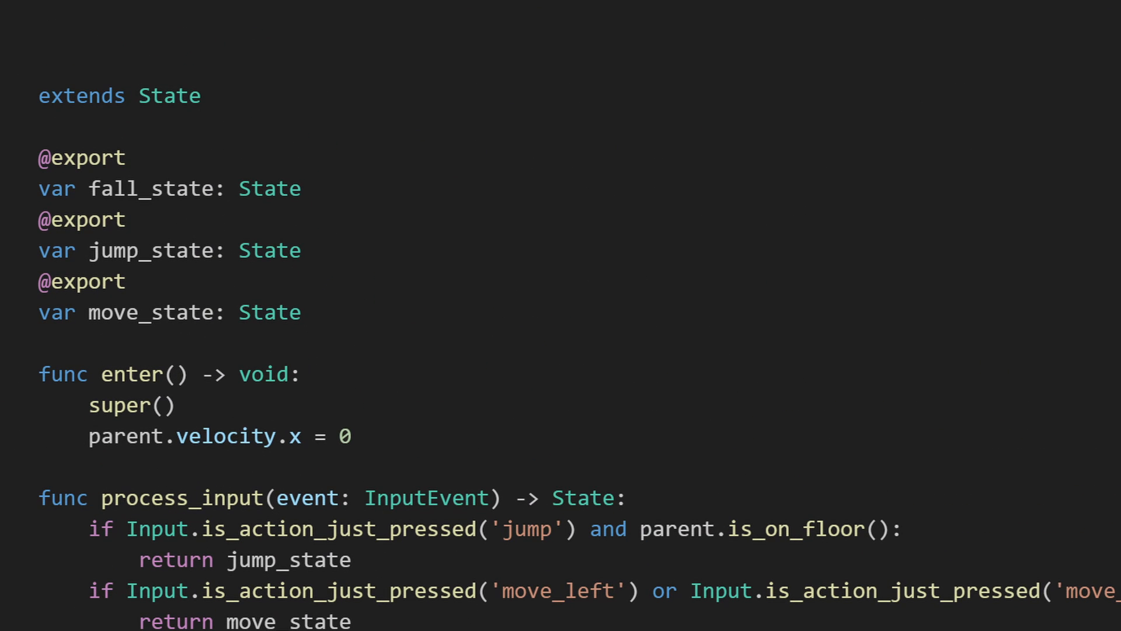
Assign the fall node as the move node's Fall State.
click(923, 108)
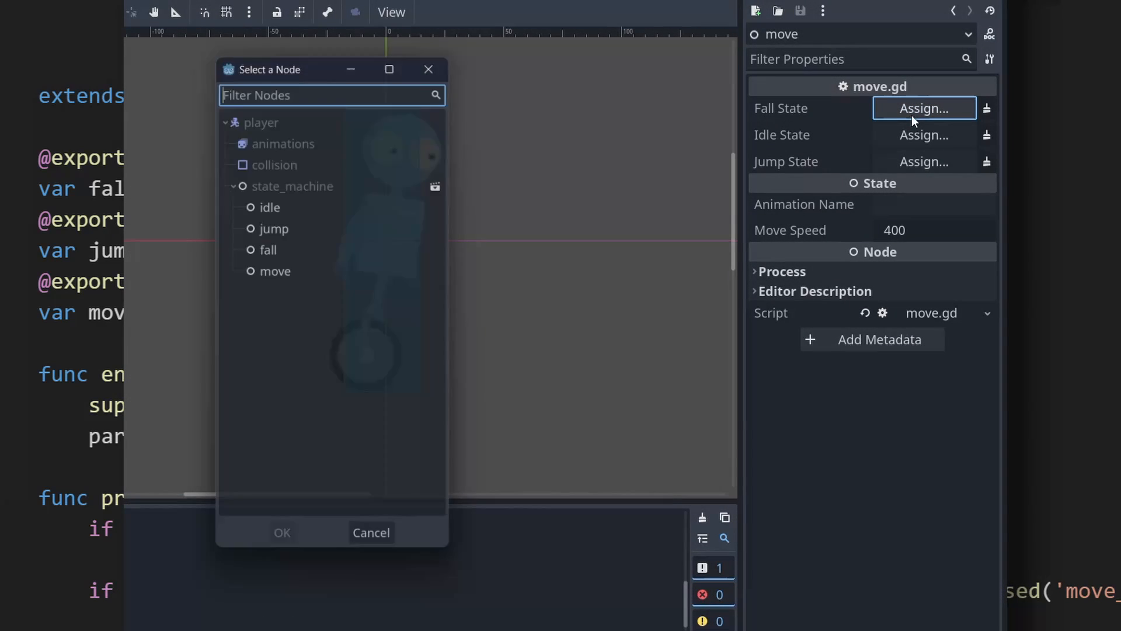
click(281, 532)
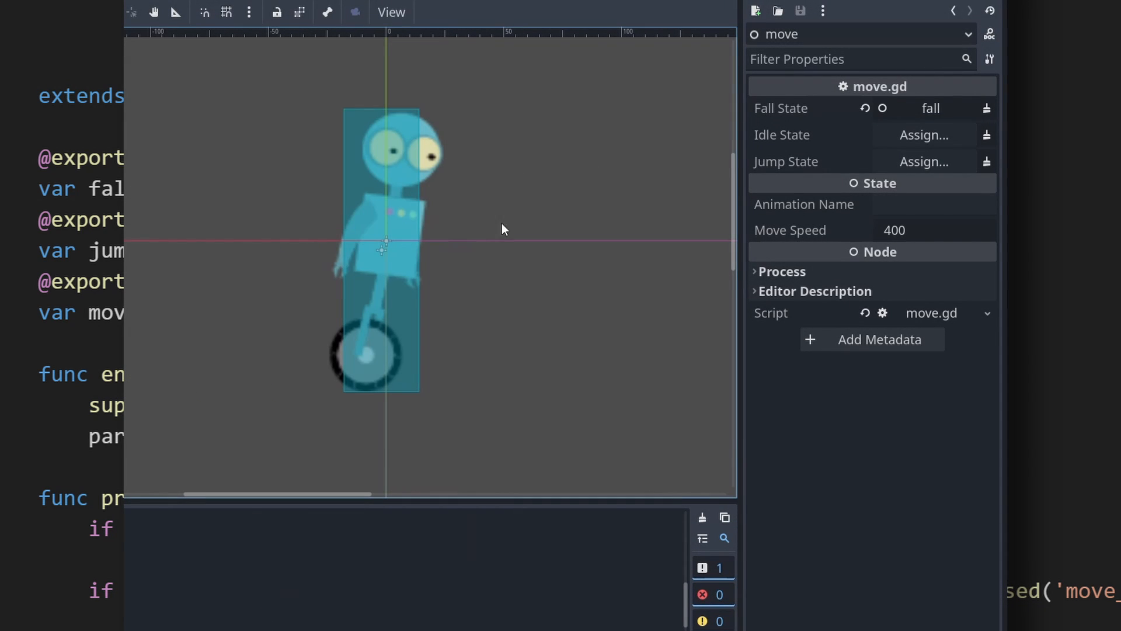
click(923, 134)
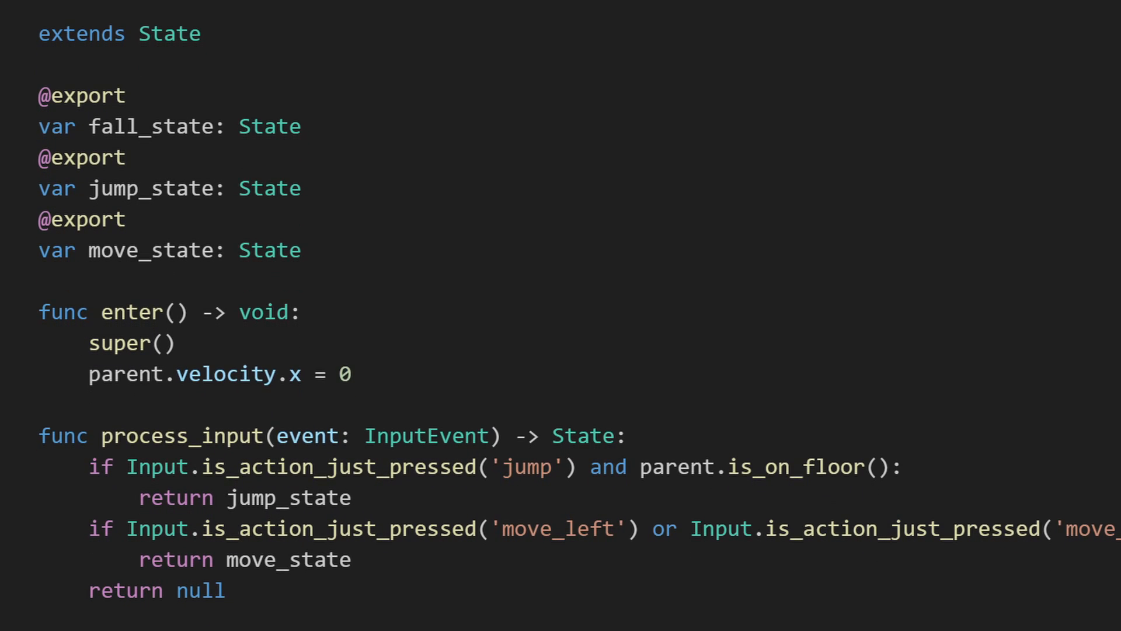
Scroll through idle.gd's process_input and physics functions.
scroll(down, 3)
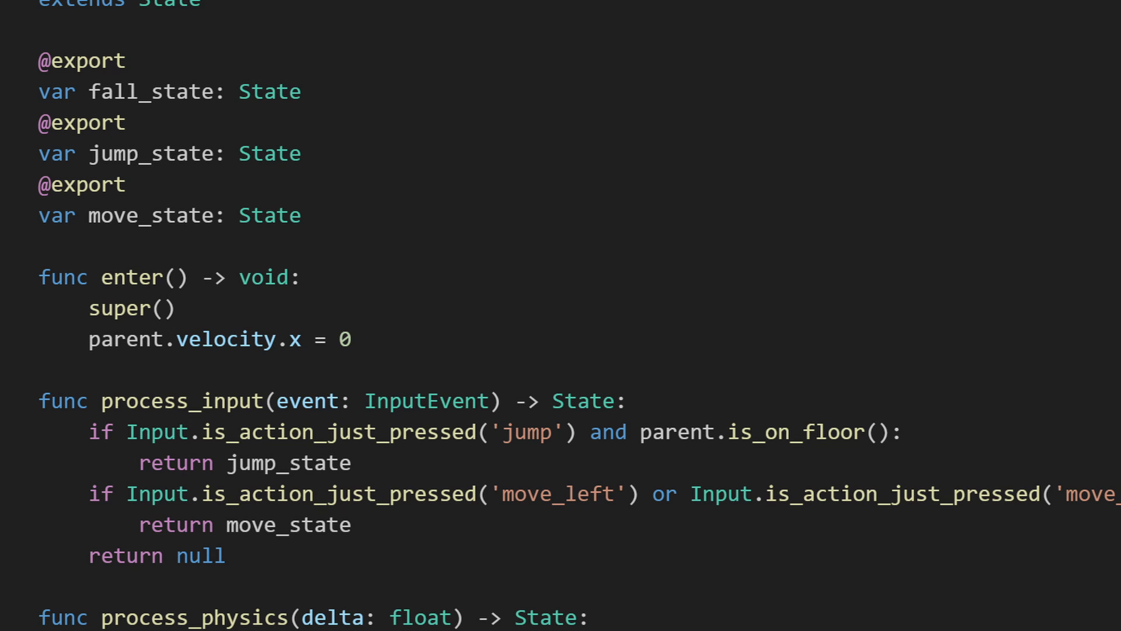
scroll(down, 3)
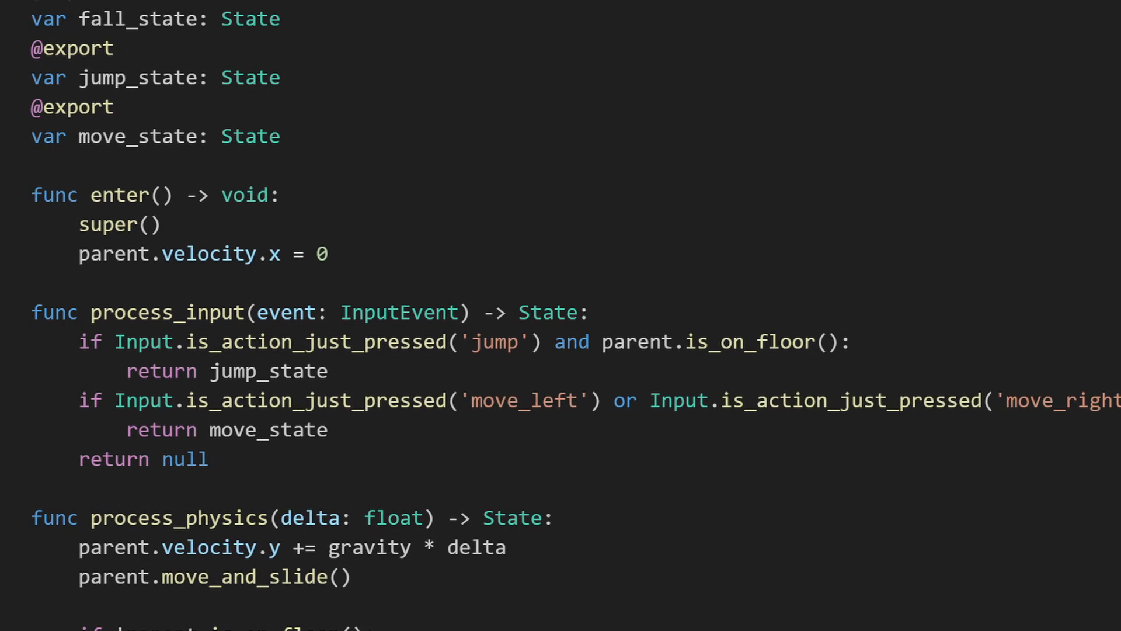
scroll(down, 3)
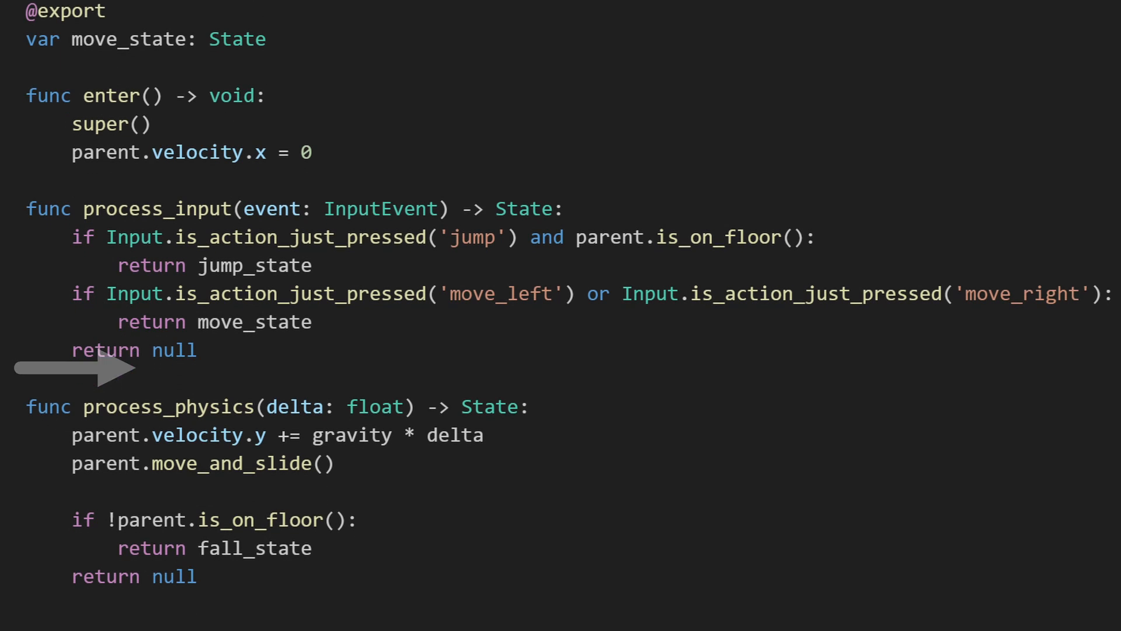
scroll(up, 3)
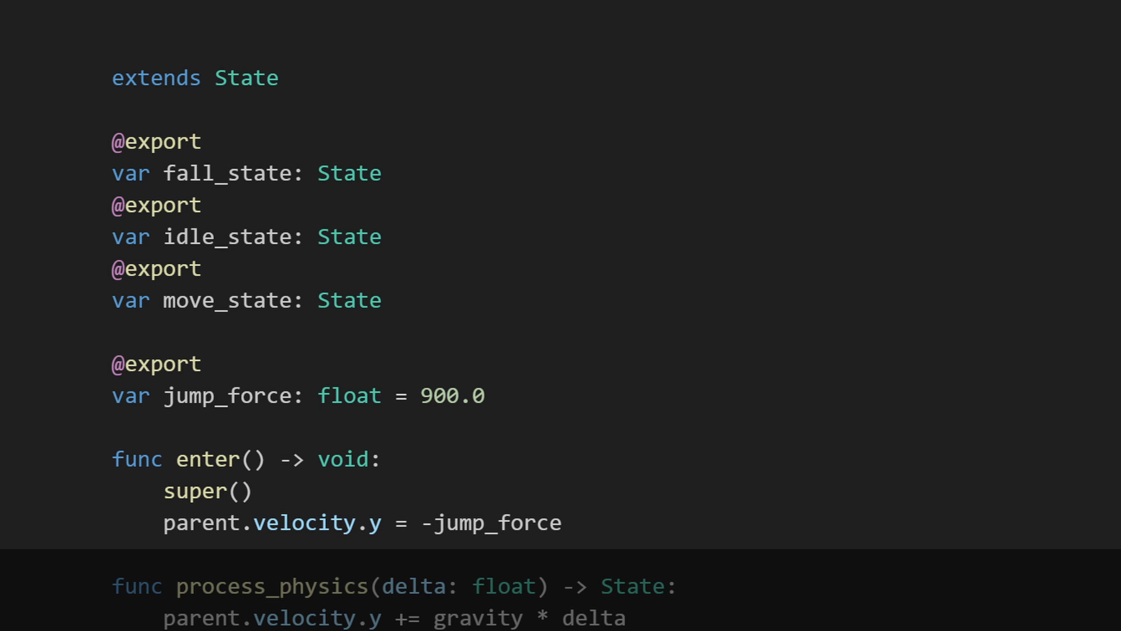
scroll(down, 3)
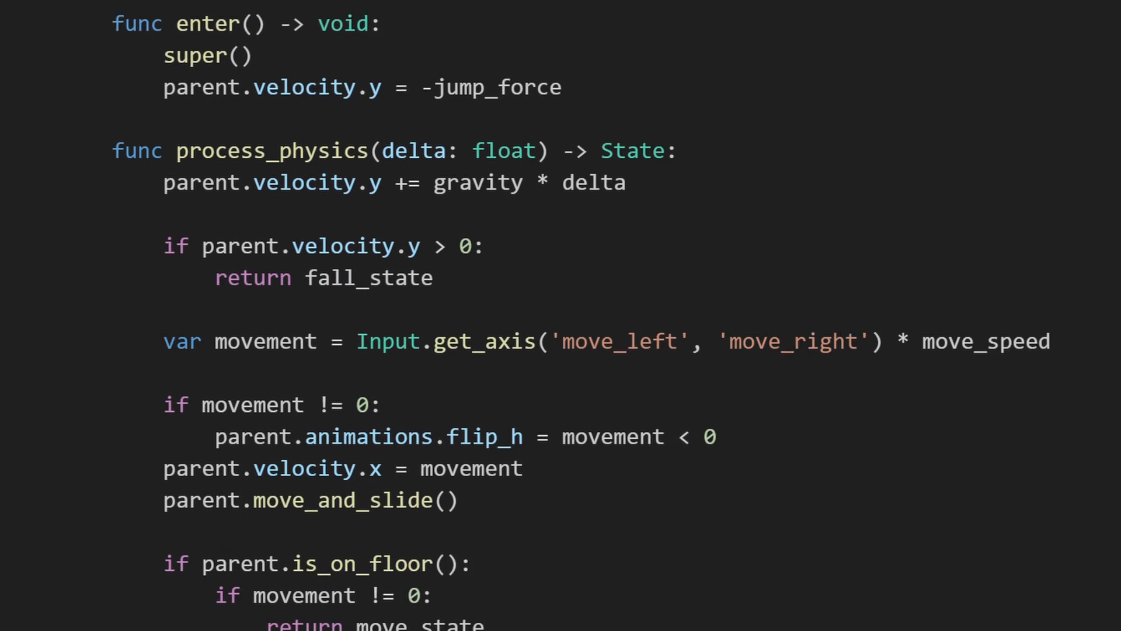
scroll(down, 3)
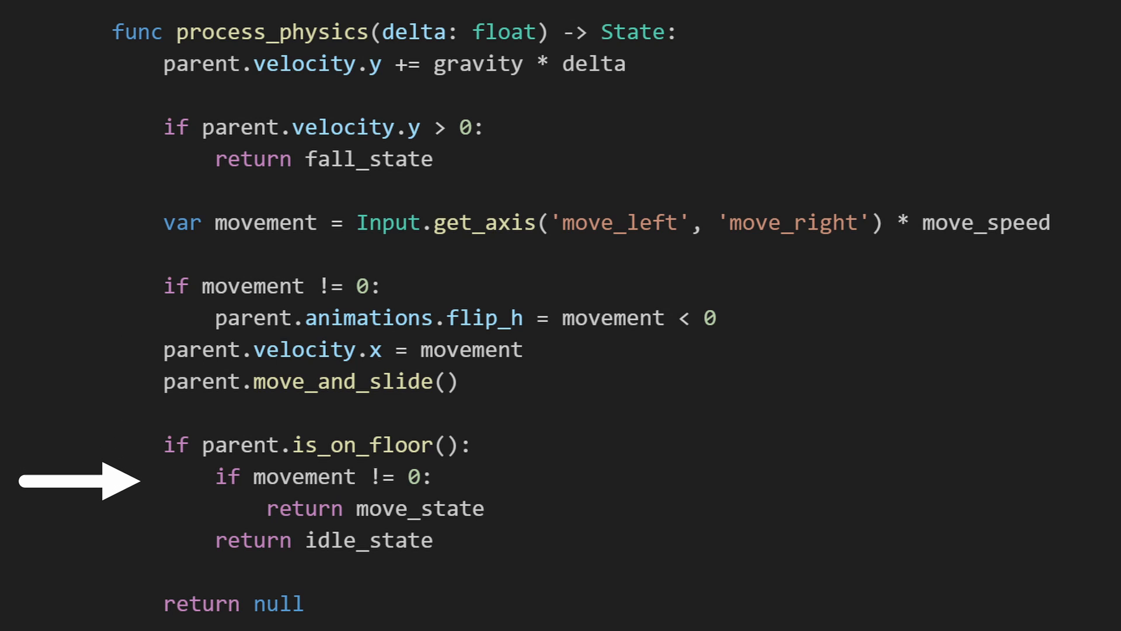
mouse_move(79, 509)
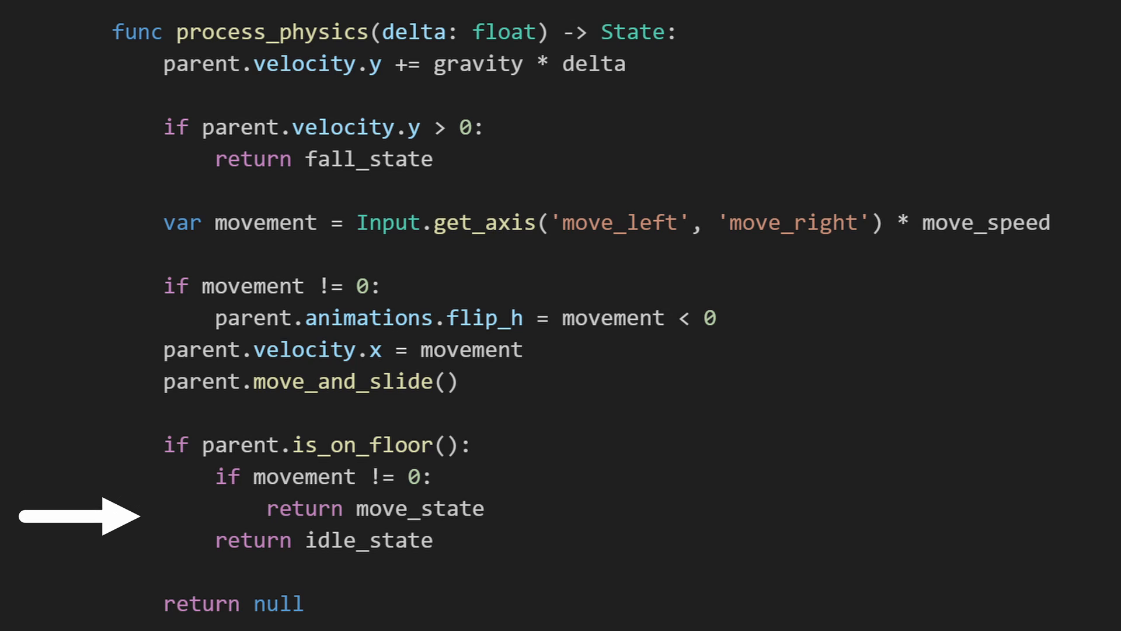